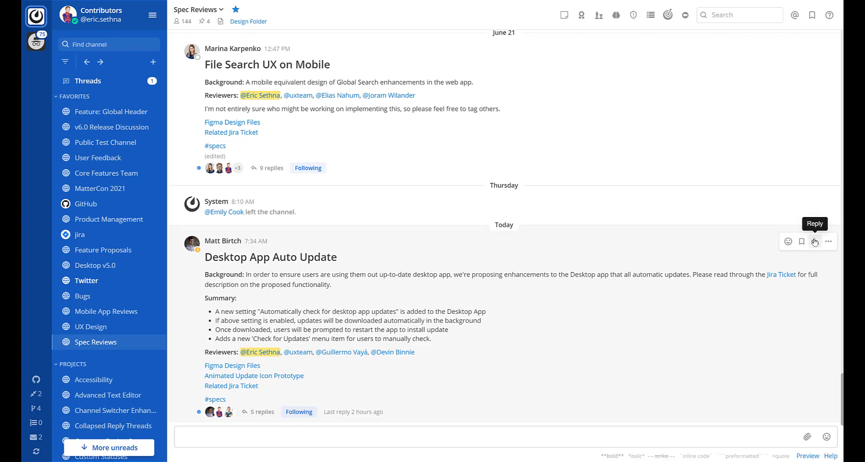
# Show the Desktop App Auto Update thread's replies in the right-hand sidebar
pyautogui.click(814, 242)
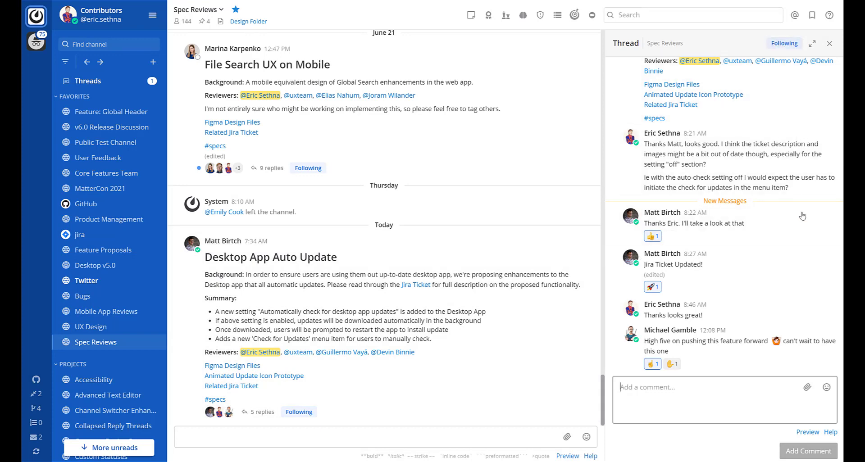
pyautogui.click(832, 212)
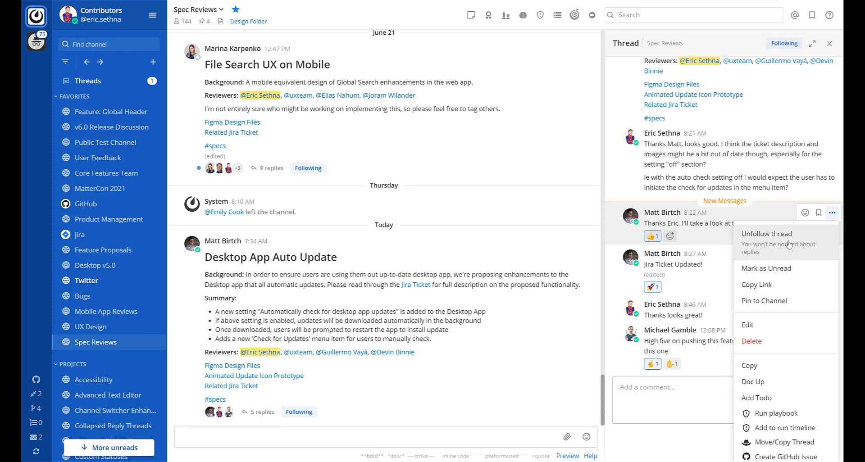
pyautogui.click(766, 234)
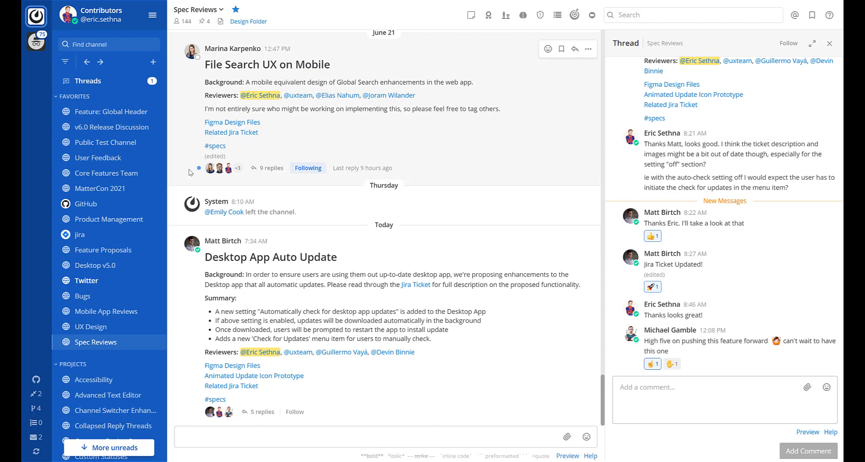
pyautogui.moveTo(109, 81)
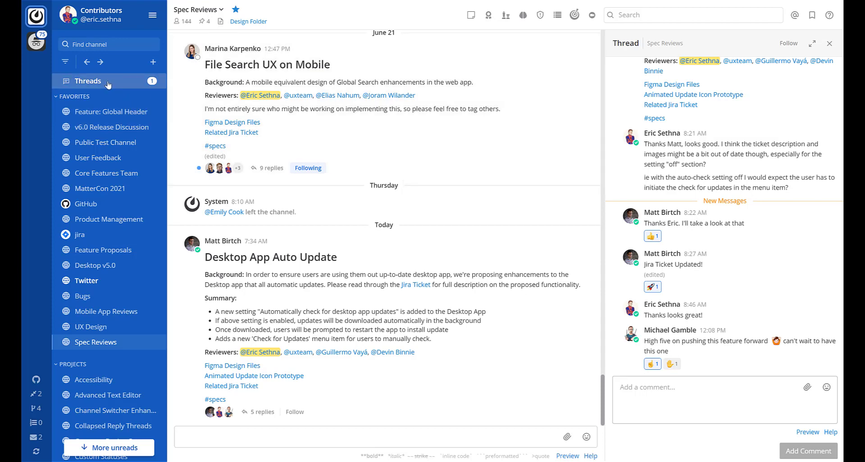
# Filter the Followed threads view to Unreads only
pyautogui.click(87, 81)
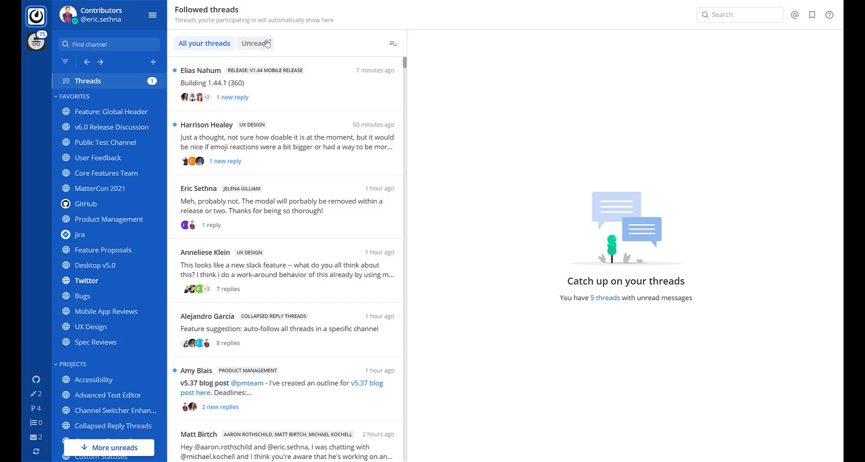
pyautogui.click(254, 43)
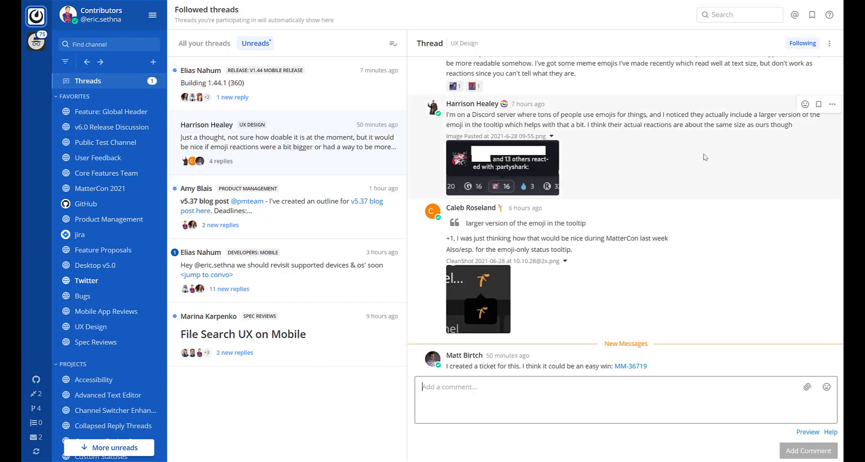
# Mark every followed thread as read, clearing the Threads unread count
pyautogui.click(831, 104)
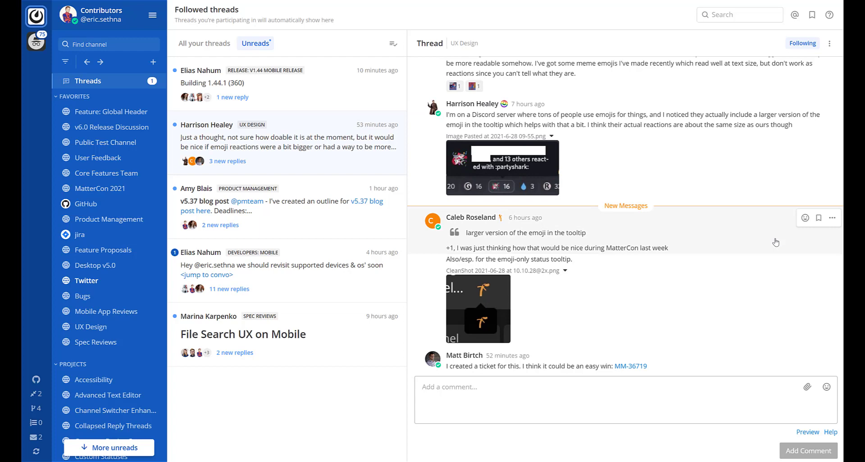
pyautogui.moveTo(777, 242)
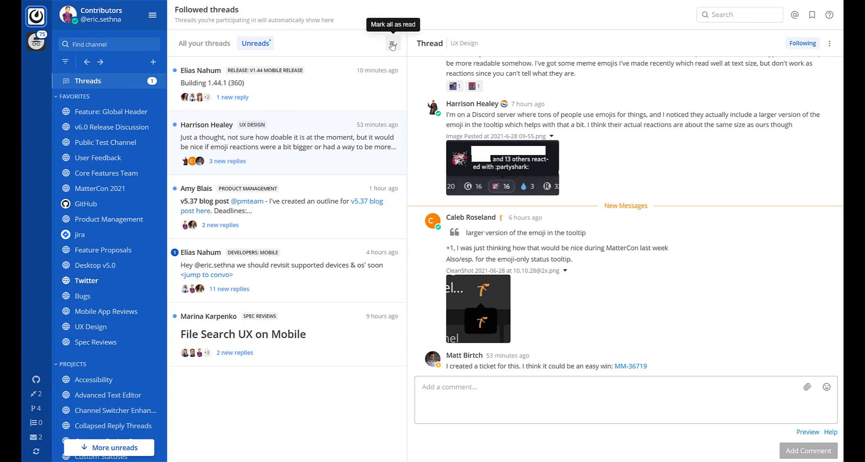
pyautogui.click(392, 46)
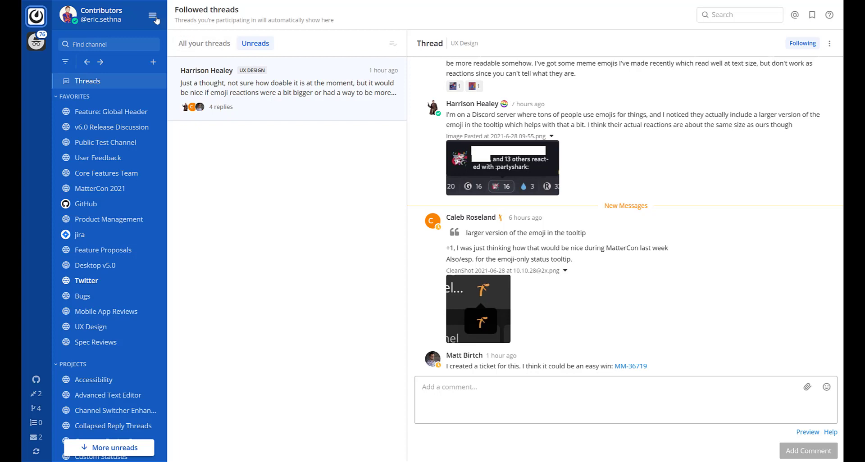
# Expand the Collapsed Reply Threads (Beta) option under Account Settings Display
pyautogui.click(155, 16)
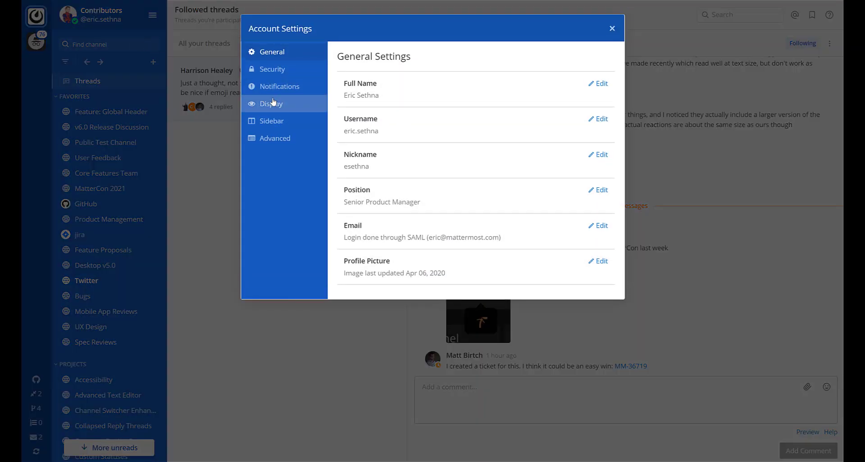
pyautogui.click(272, 103)
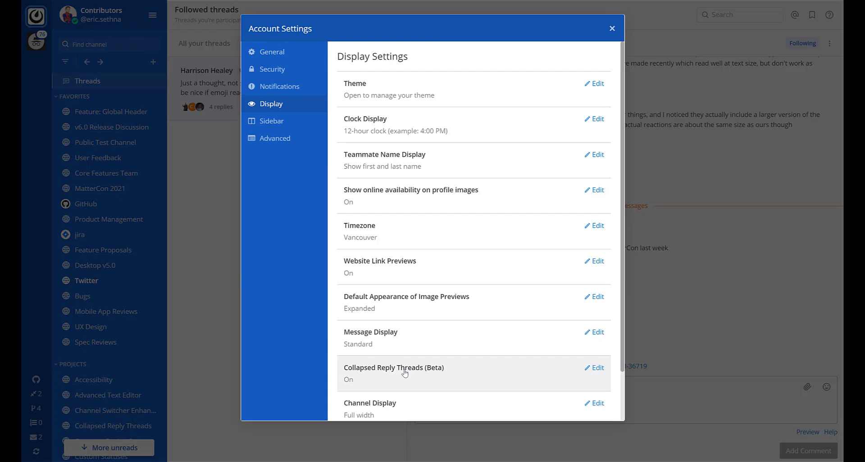
pyautogui.click(596, 368)
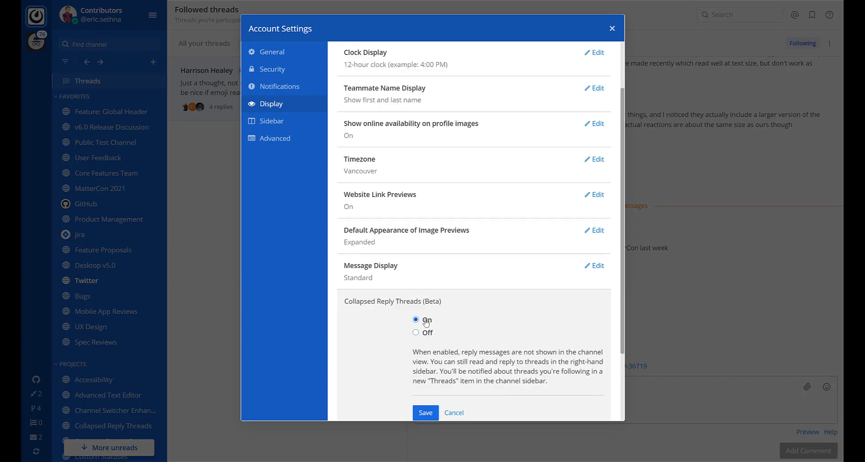